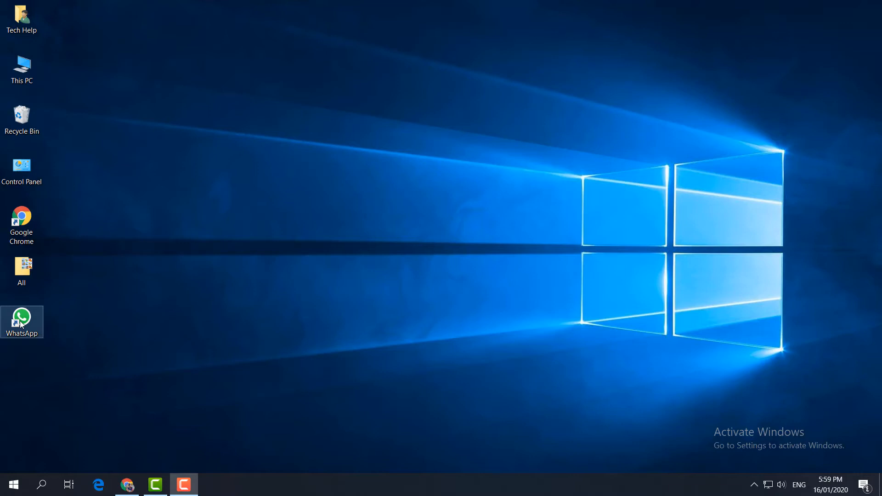
# Run WhatsApp as administrator from its desktop shortcut, approve the UAC prompt, then close it.
pyautogui.rightClick(22, 318)
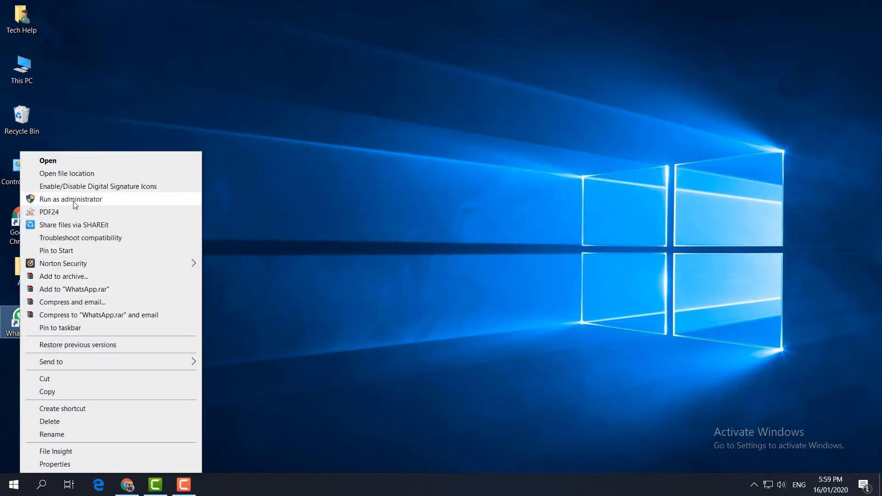
pyautogui.click(71, 200)
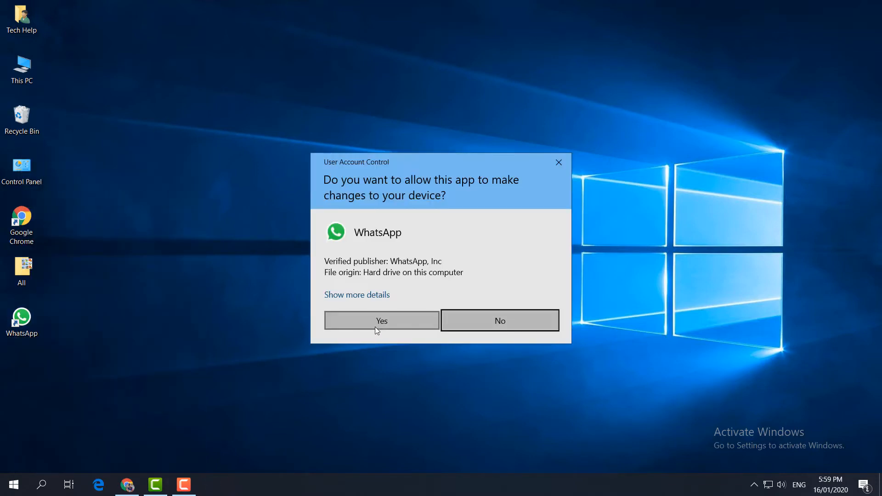
pyautogui.click(381, 320)
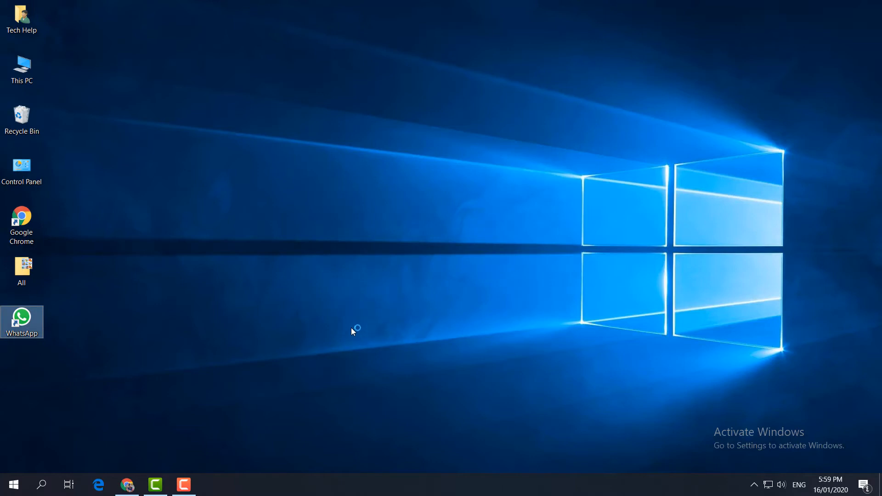
pyautogui.doubleClick(21, 319)
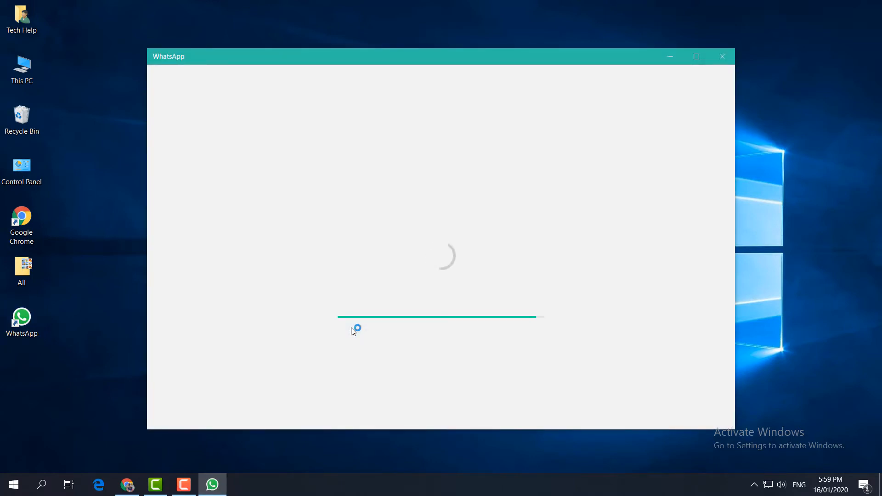
pyautogui.click(722, 56)
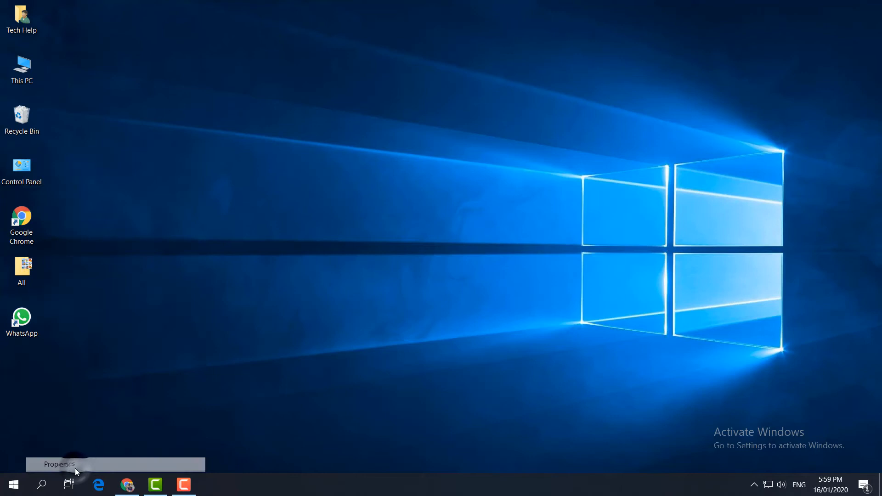
# Set the WhatsApp shortcut to run in Windows Vista (Service Pack 2) compatibility mode.
pyautogui.click(58, 464)
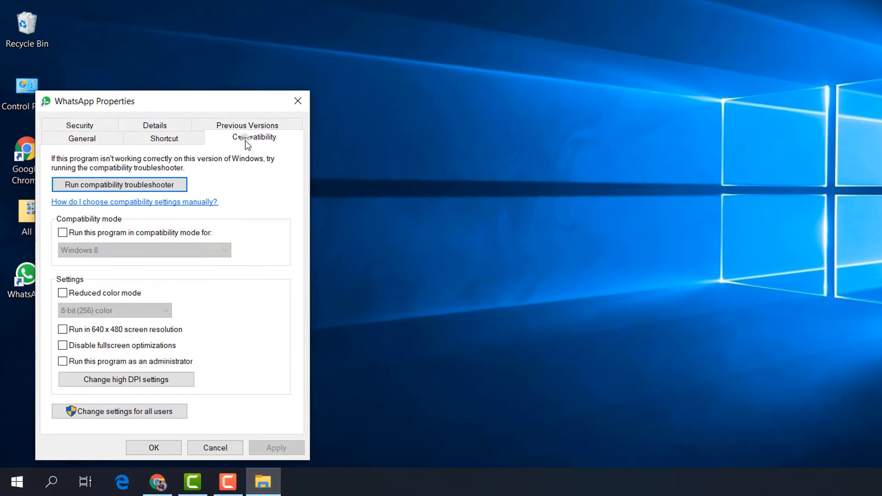
pyautogui.moveTo(163, 241)
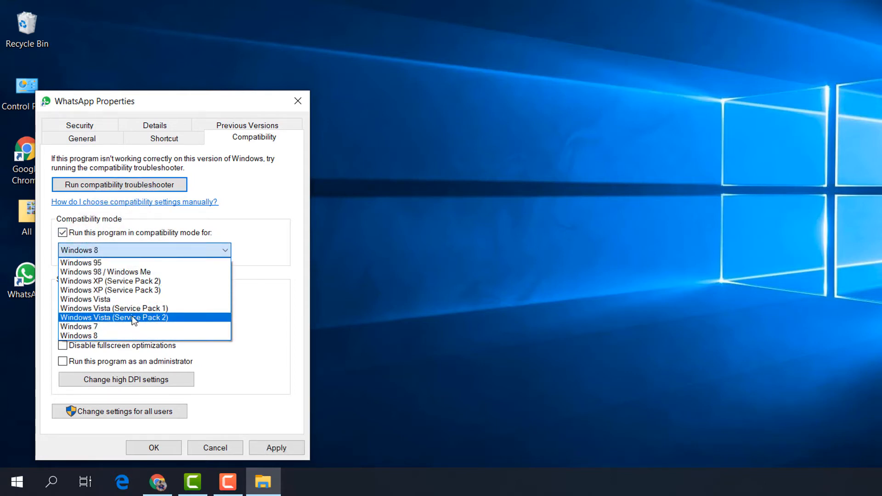
pyautogui.click(114, 317)
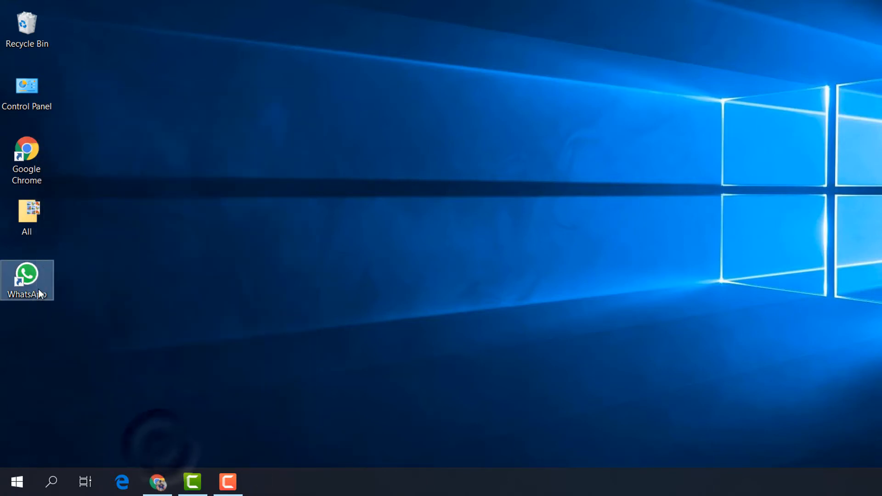
# Launch WhatsApp from the desktop shortcut with the new compatibility setting.
pyautogui.doubleClick(27, 275)
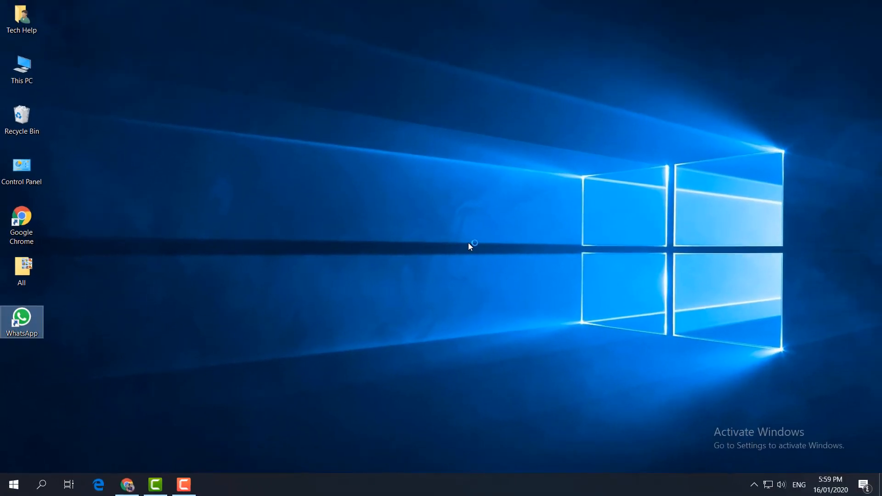
pyautogui.doubleClick(21, 318)
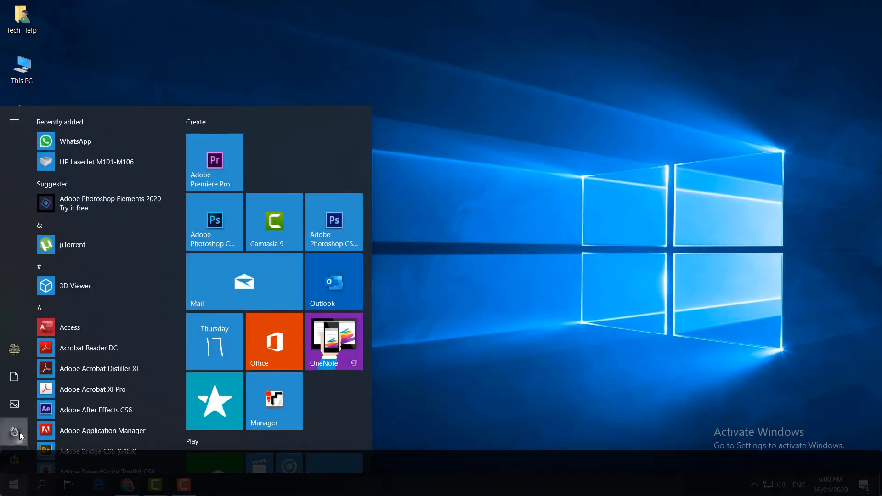
# In Settings > Apps & features, select WhatsApp to bring up its Uninstall confirmation.
pyautogui.click(14, 433)
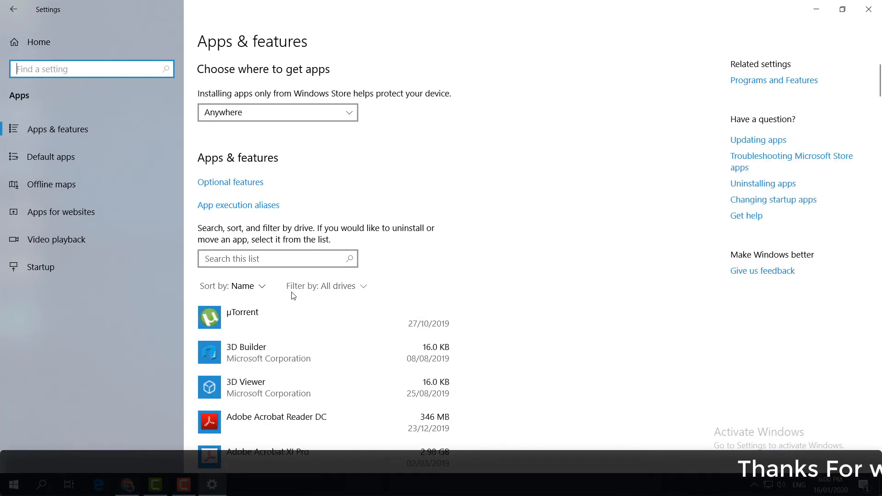
pyautogui.scroll(-3)
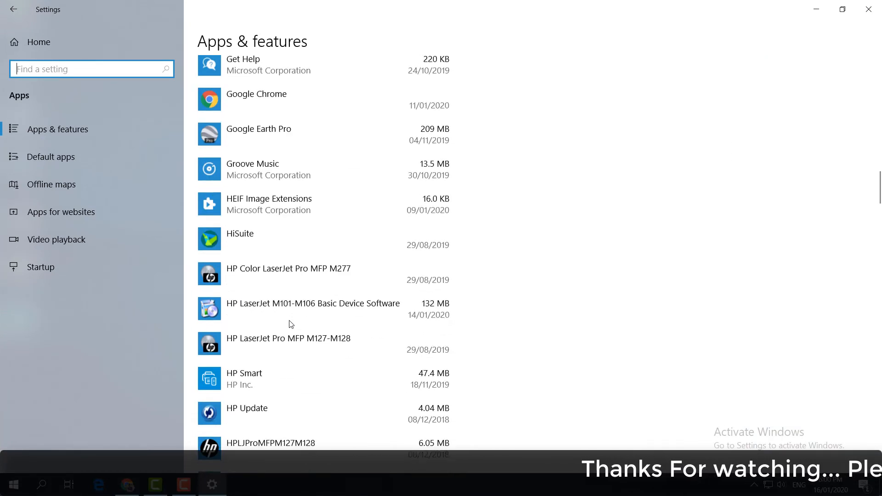
pyautogui.scroll(-3)
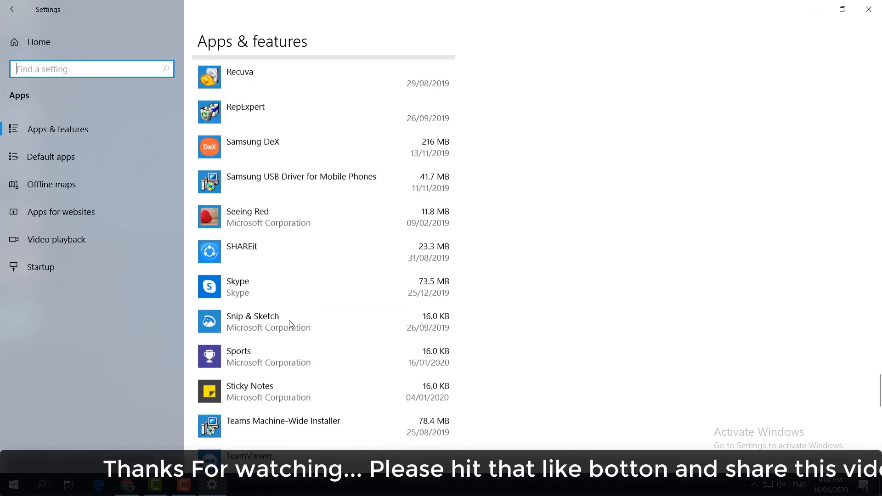
pyautogui.scroll(-3)
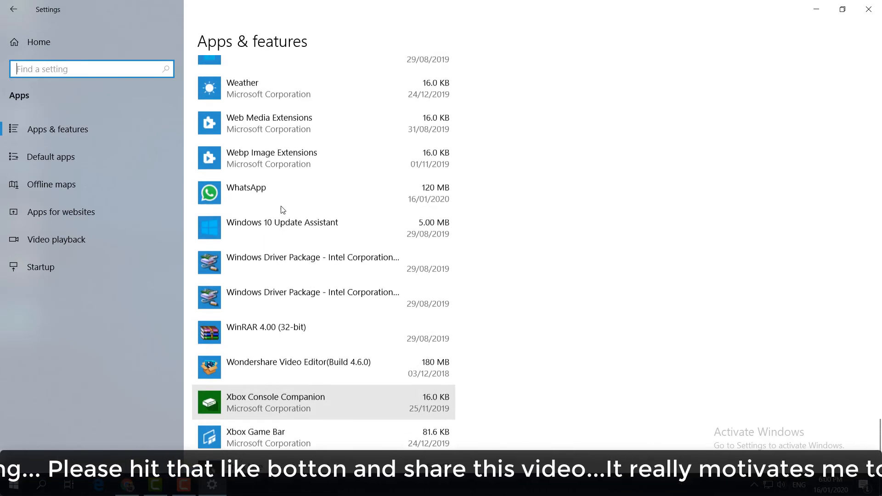
pyautogui.click(422, 245)
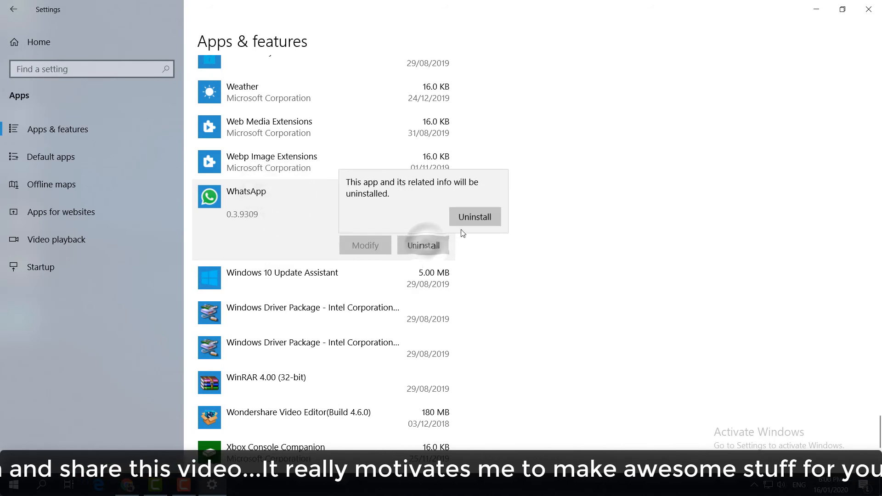